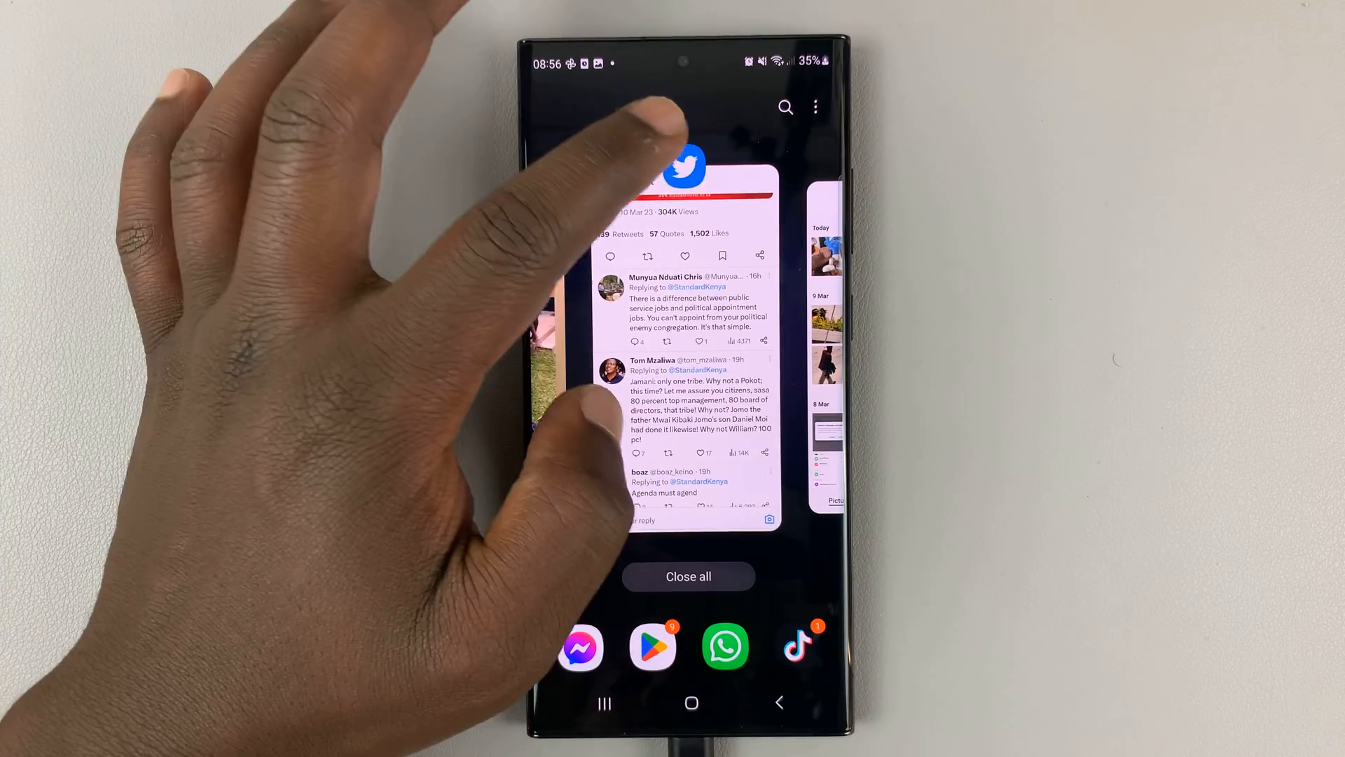
Open Twitter in split screen, then leave Recents and open the app drawer.
left_click(683, 172)
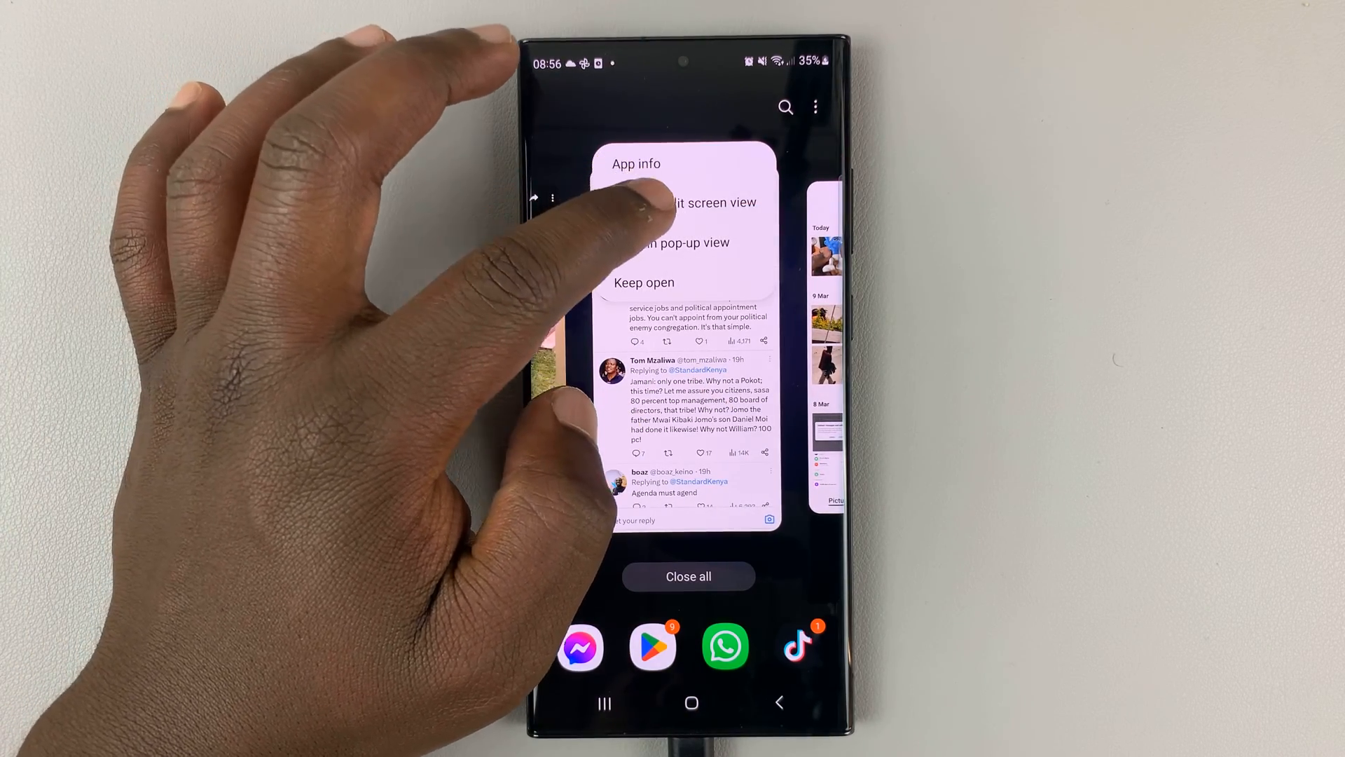
left_click(687, 202)
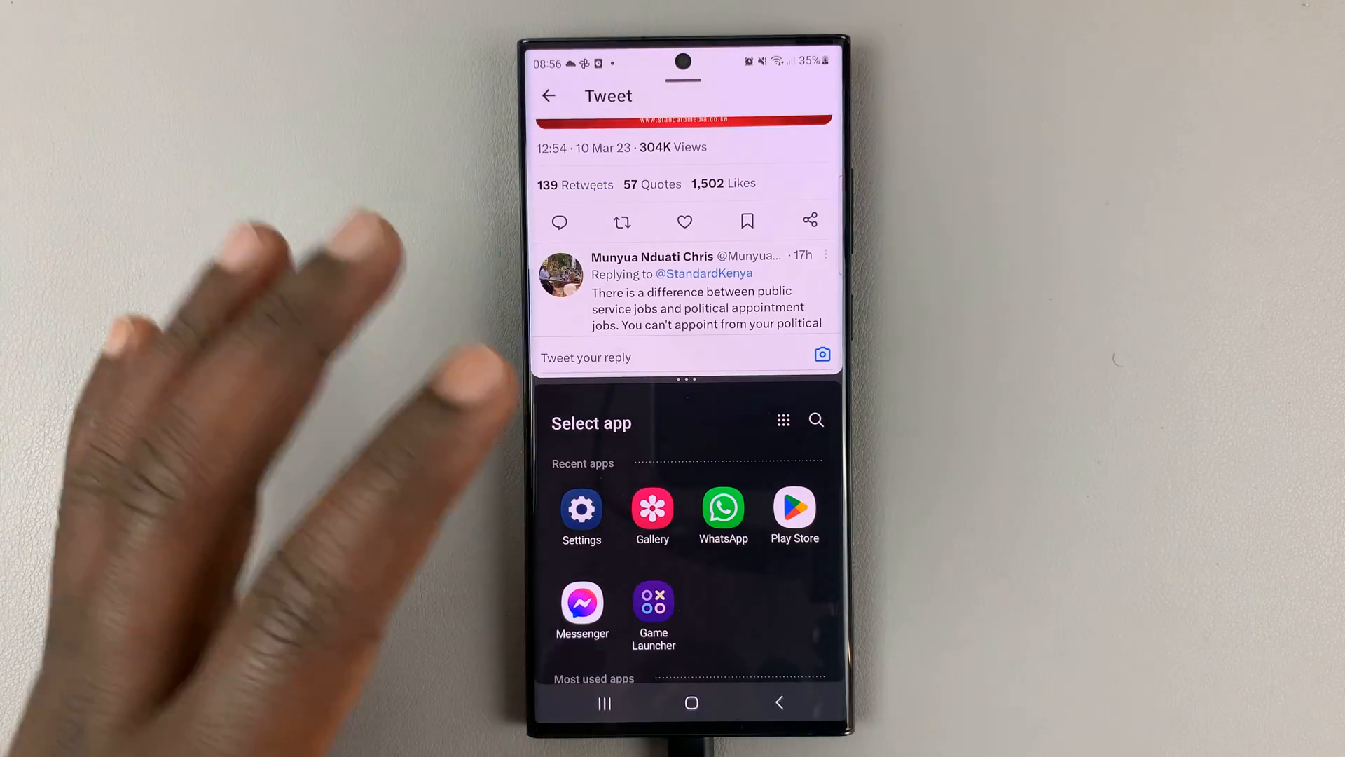
left_click(652, 506)
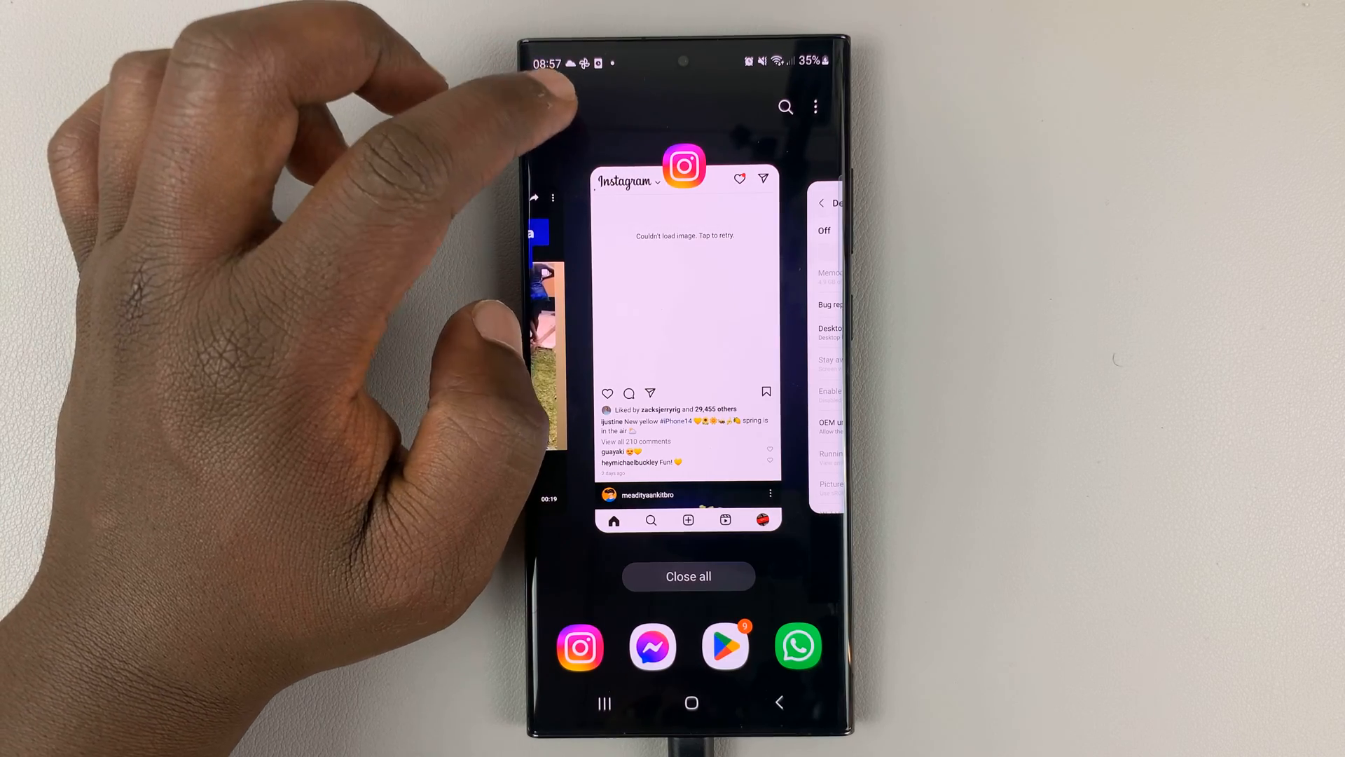
left_click(688, 576)
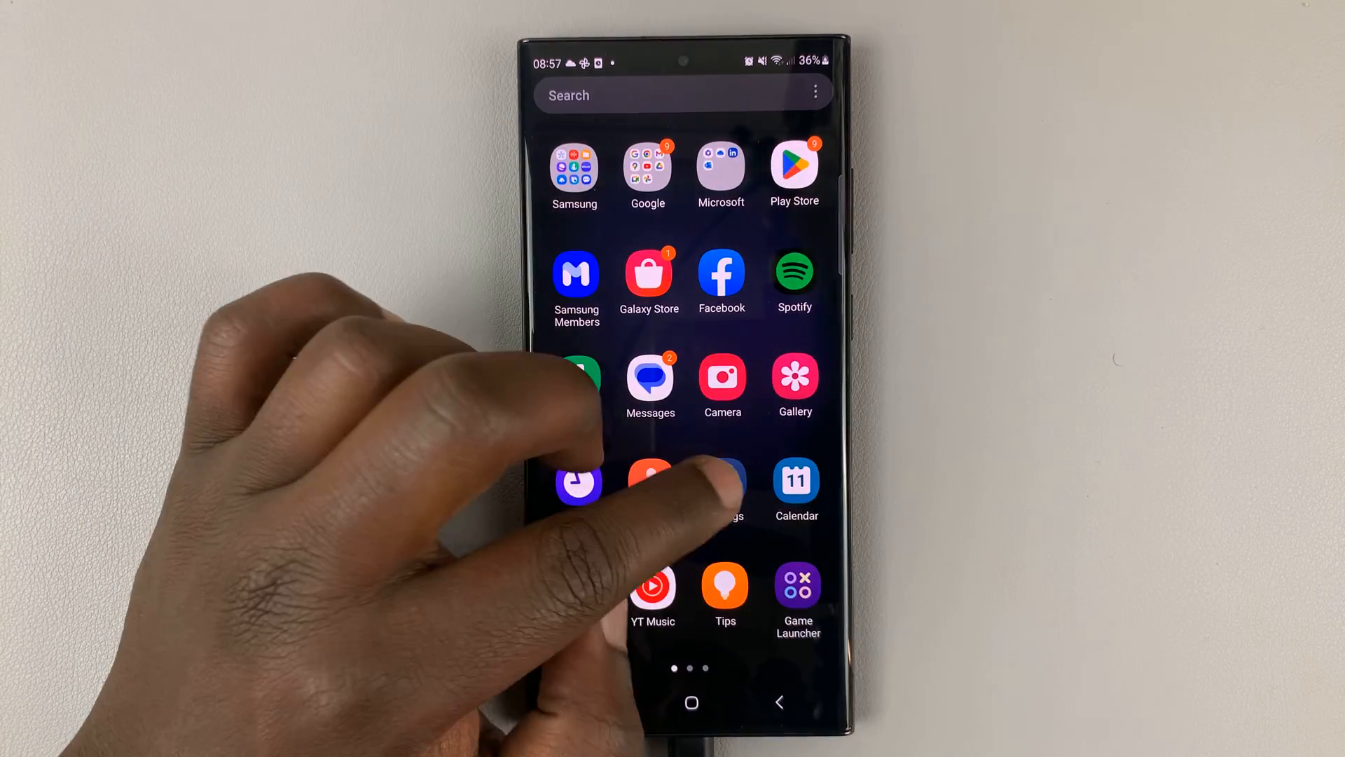
Open Settings, scroll to the bottom, and go to About phone.
left_click(725, 485)
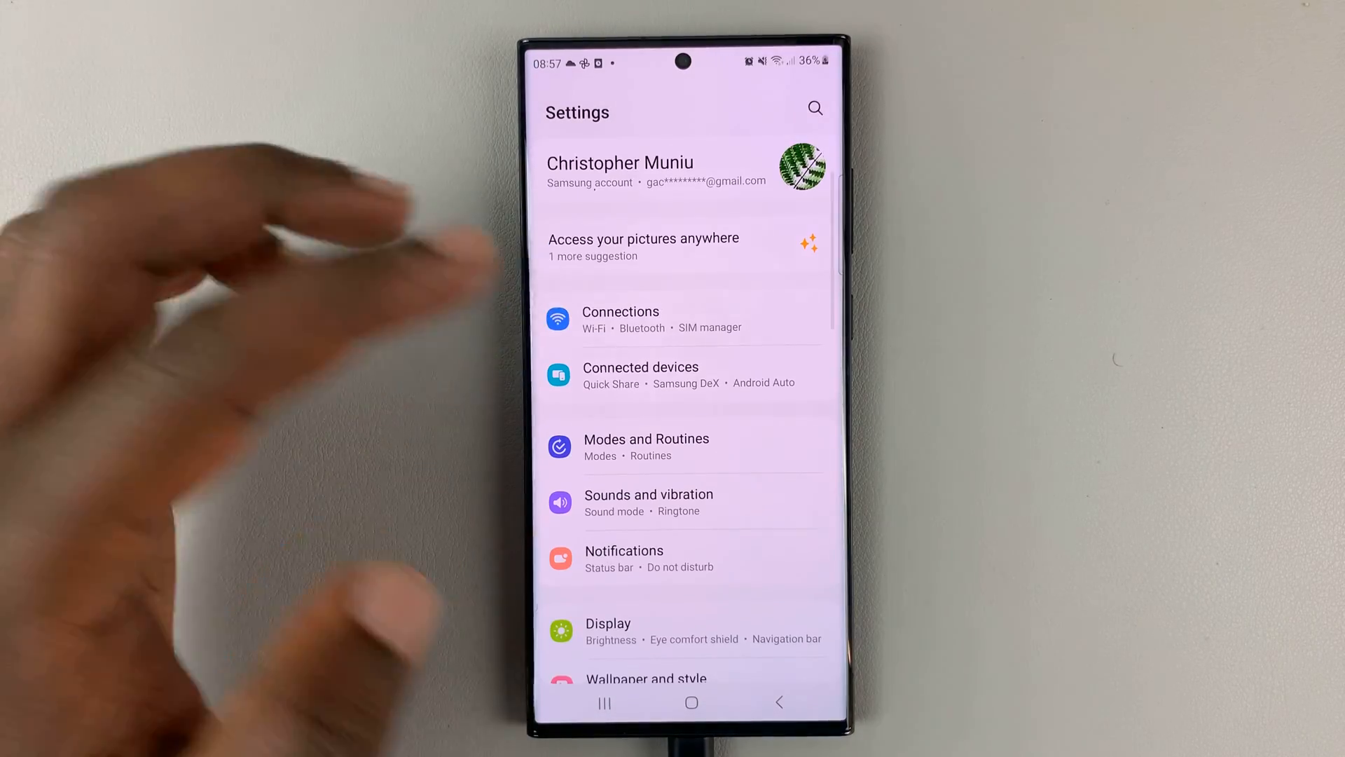
scroll("down", 3)
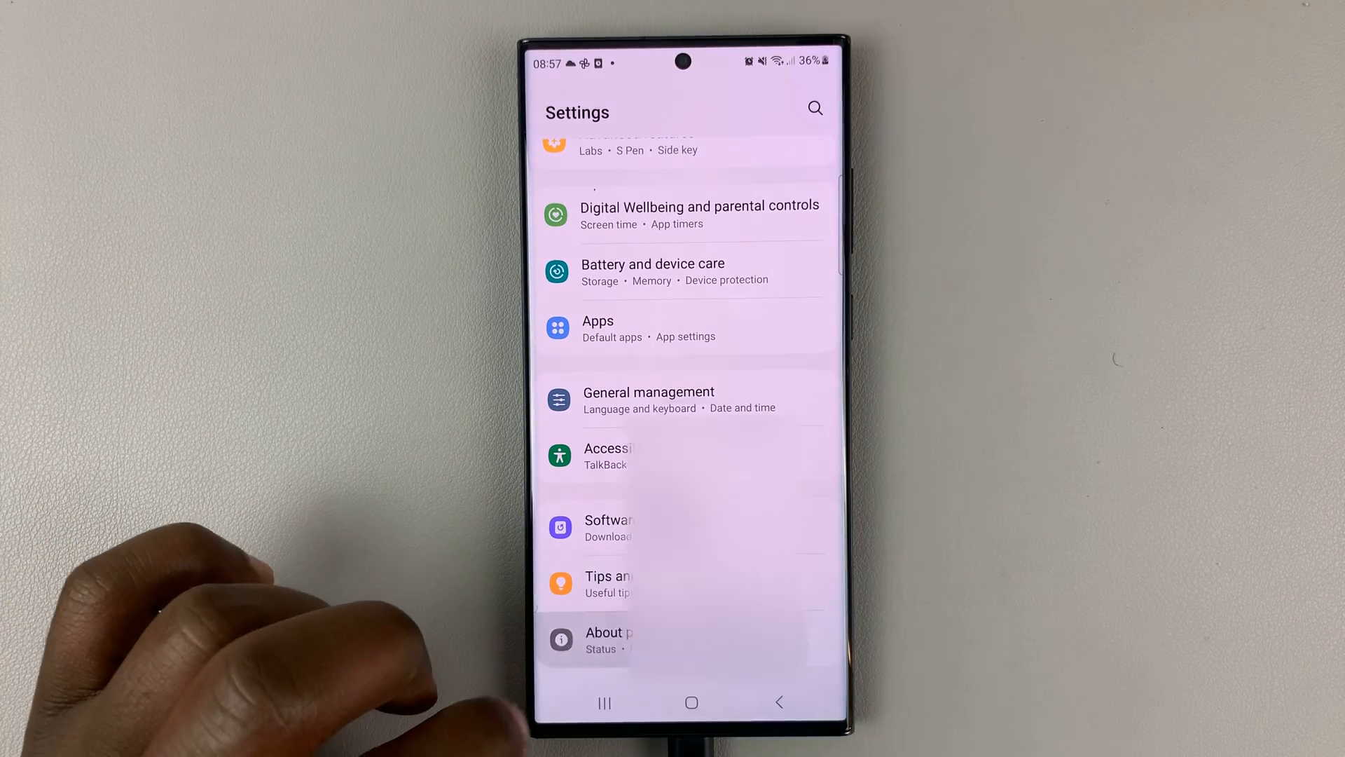
left_click(610, 639)
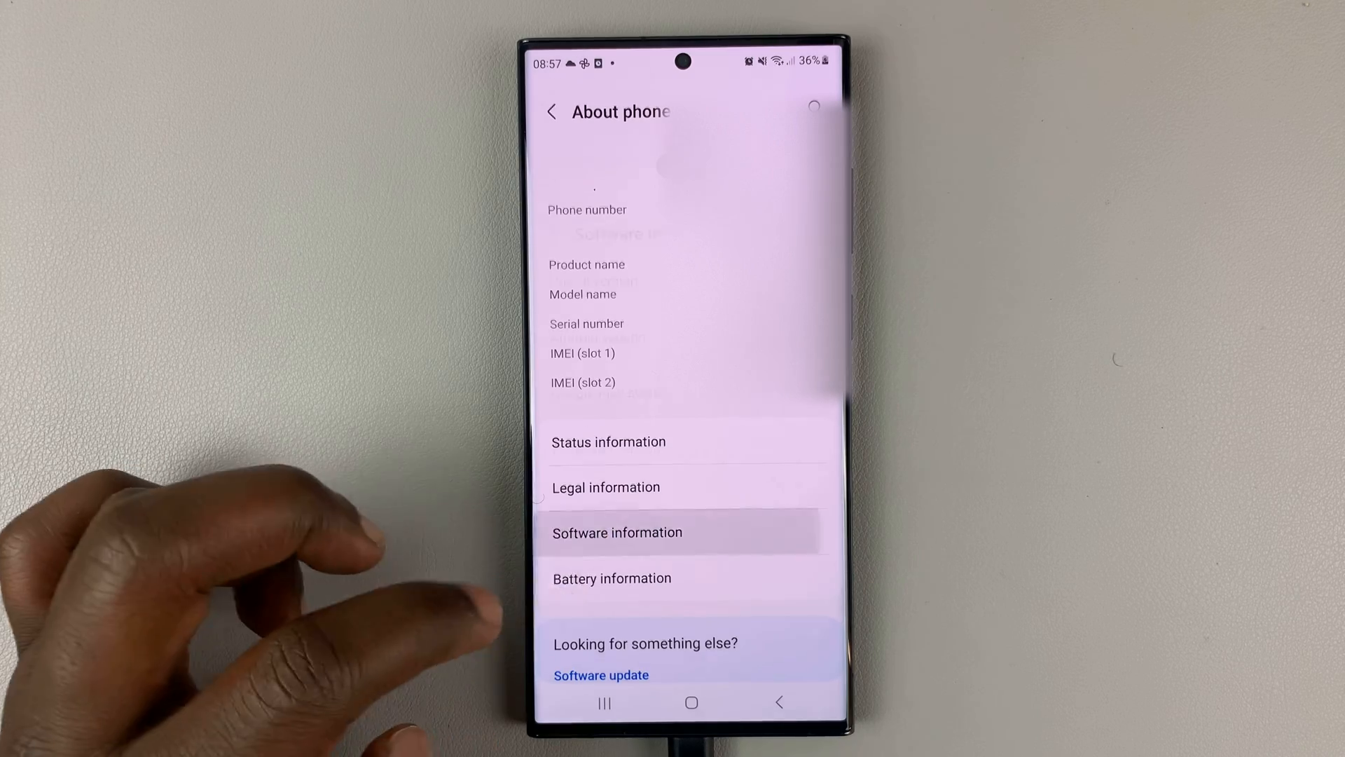
Tap Build number in Software information to enable developer mode, then go back.
left_click(617, 532)
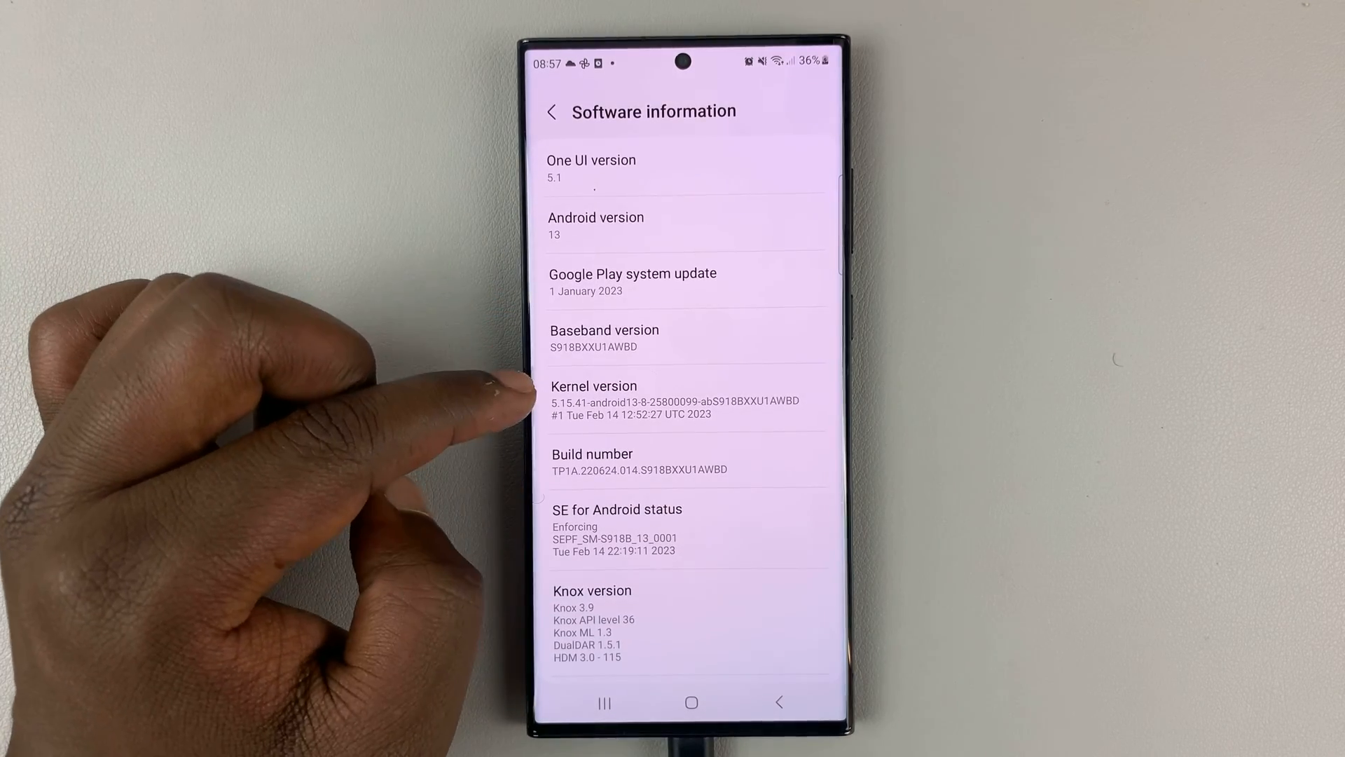
left_click(626, 462)
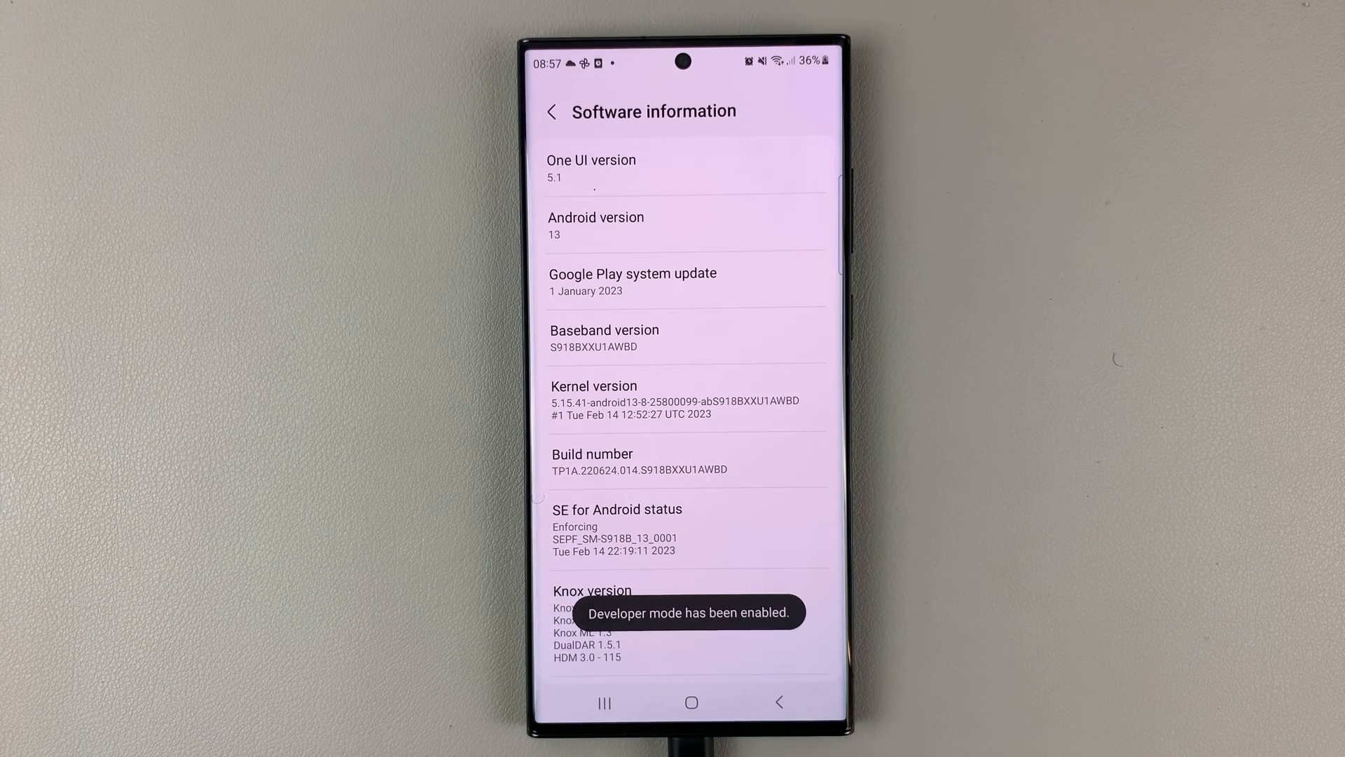
left_click(552, 112)
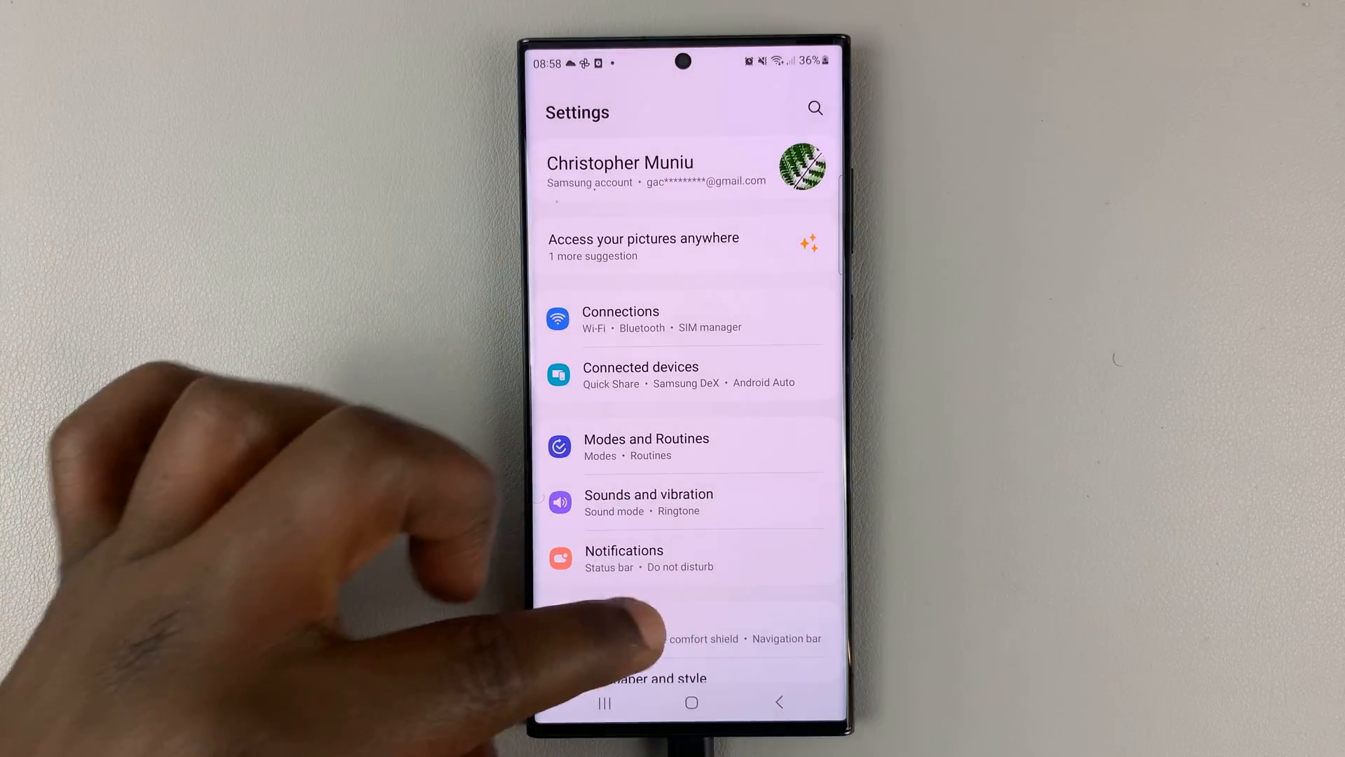
Open Developer options from the bottom of Settings and browse its settings list.
scroll("down", 3)
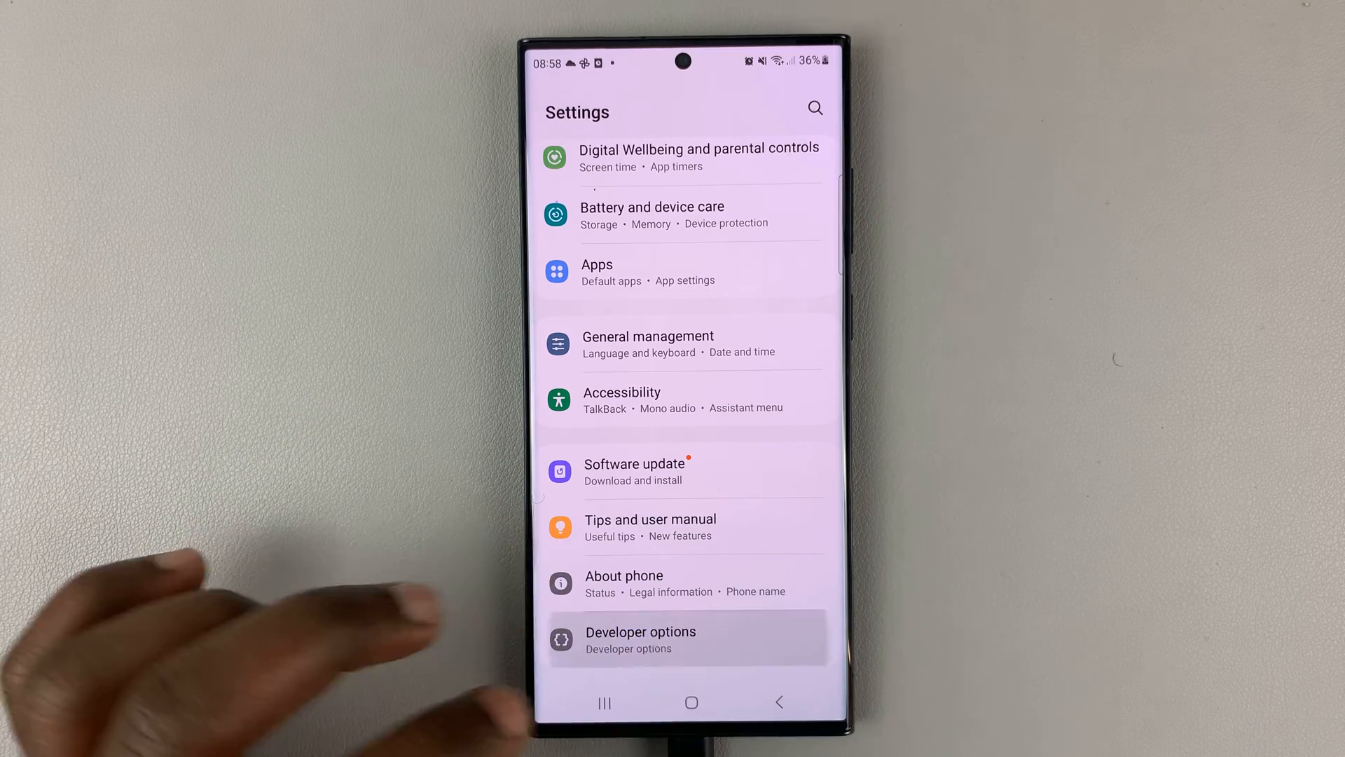
left_click(639, 639)
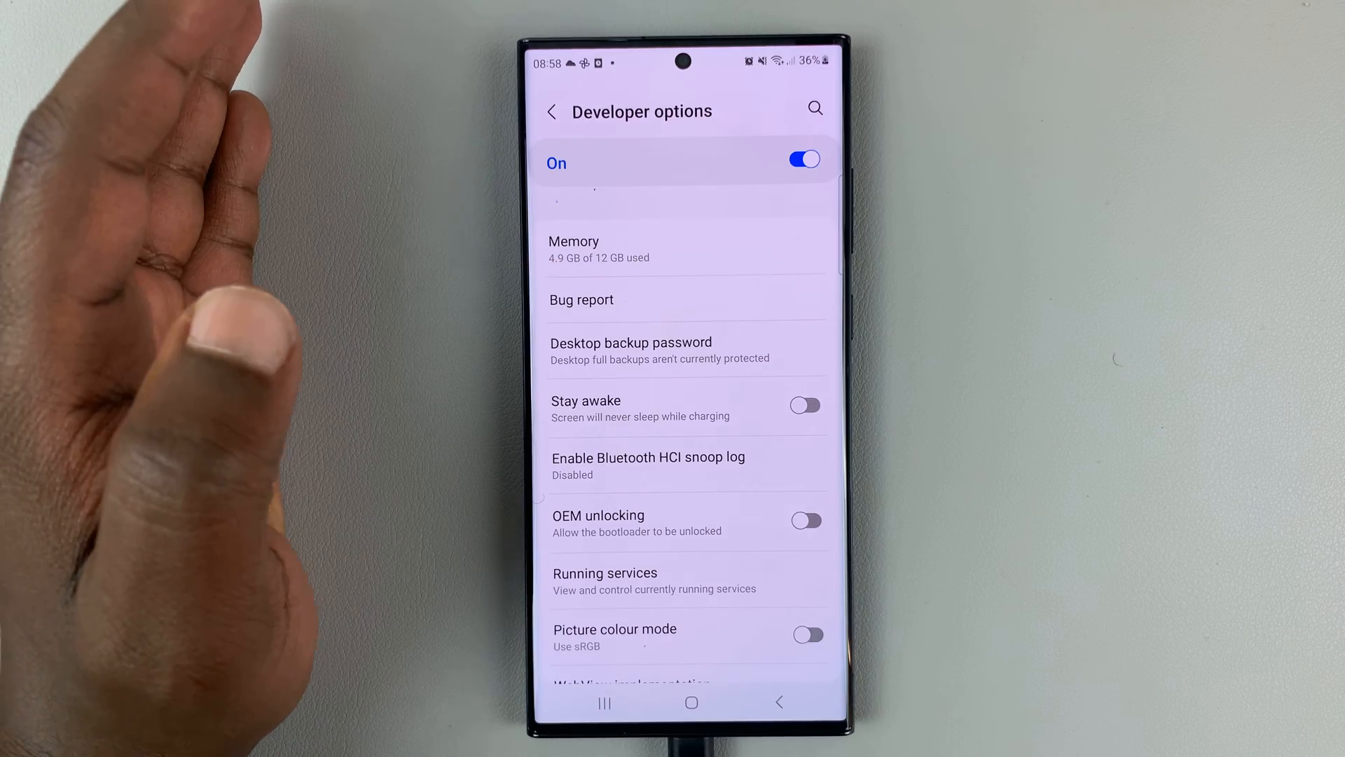
scroll("down", 3)
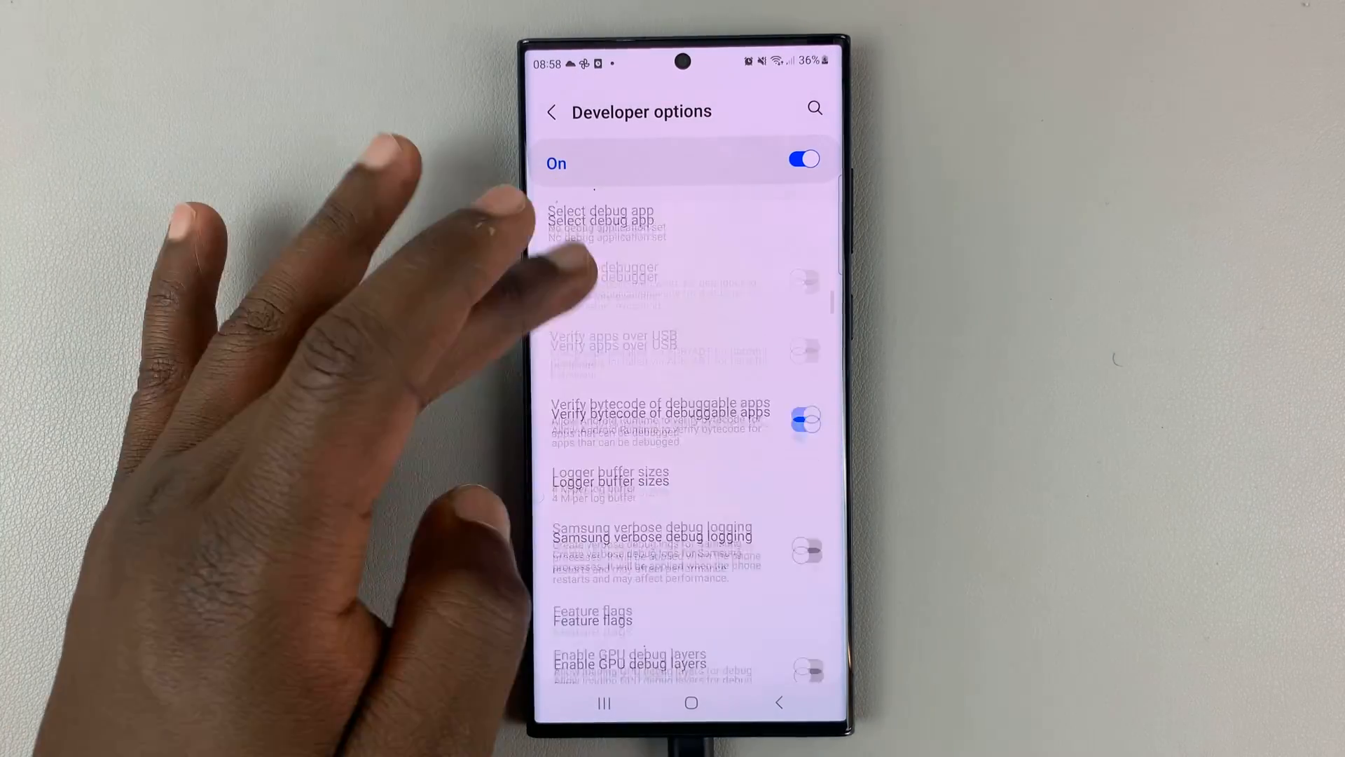
scroll("down", 3)
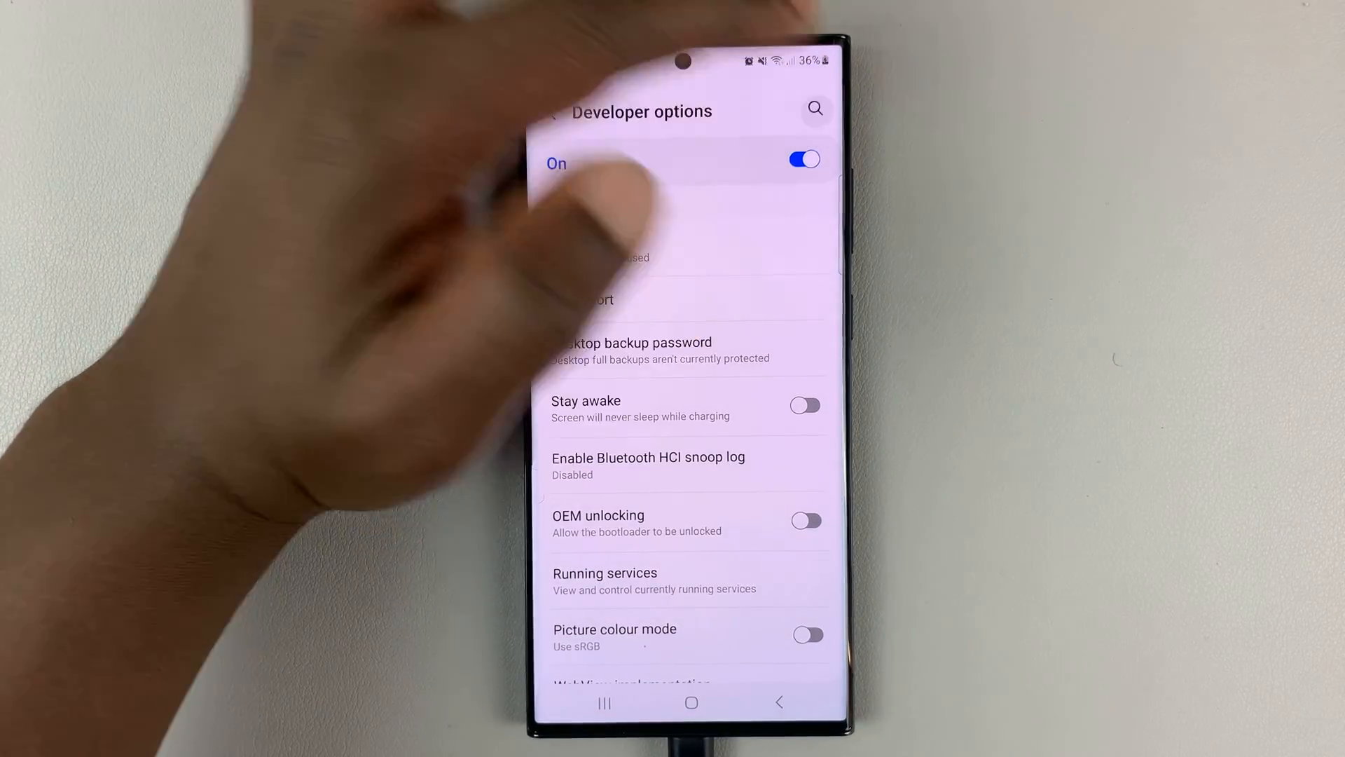
Search 'force act' and switch on Force activities to be resizeable.
type("fo")
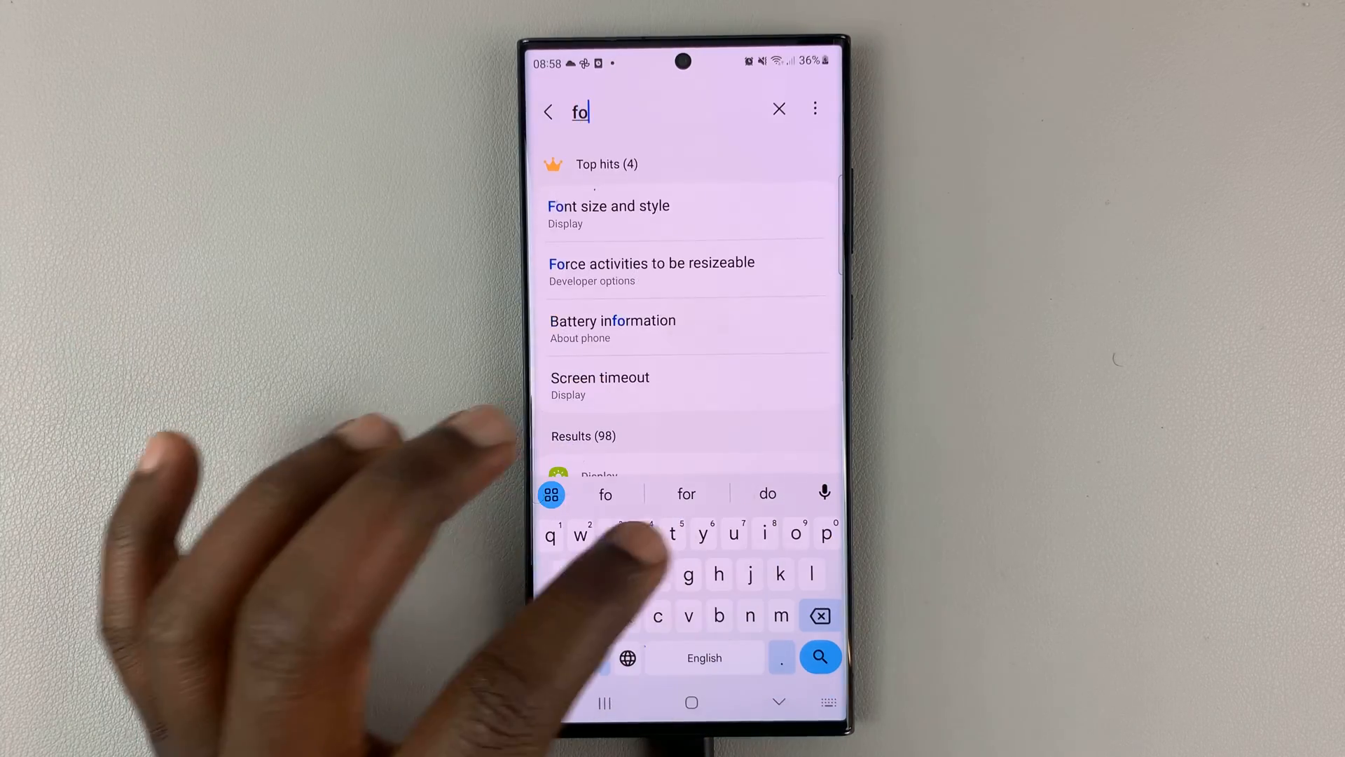
type("rce")
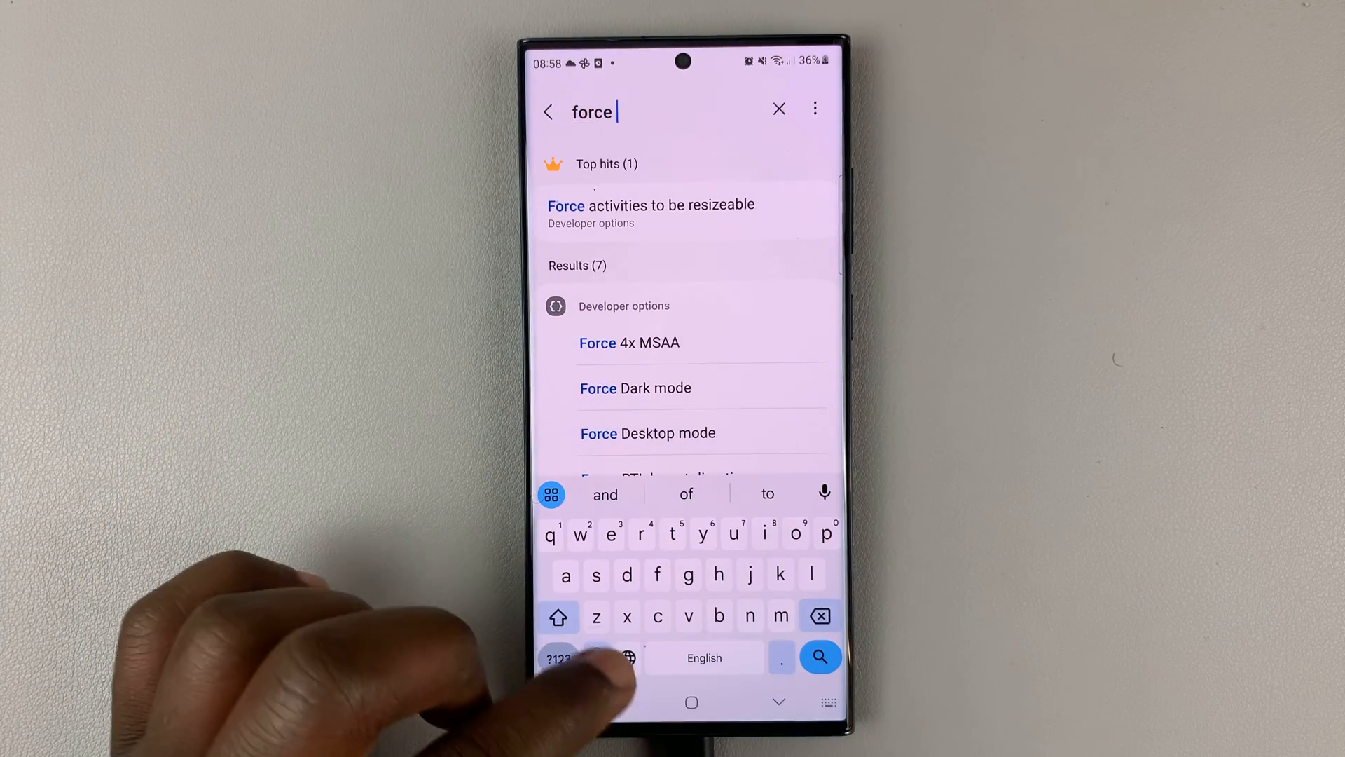
type("act")
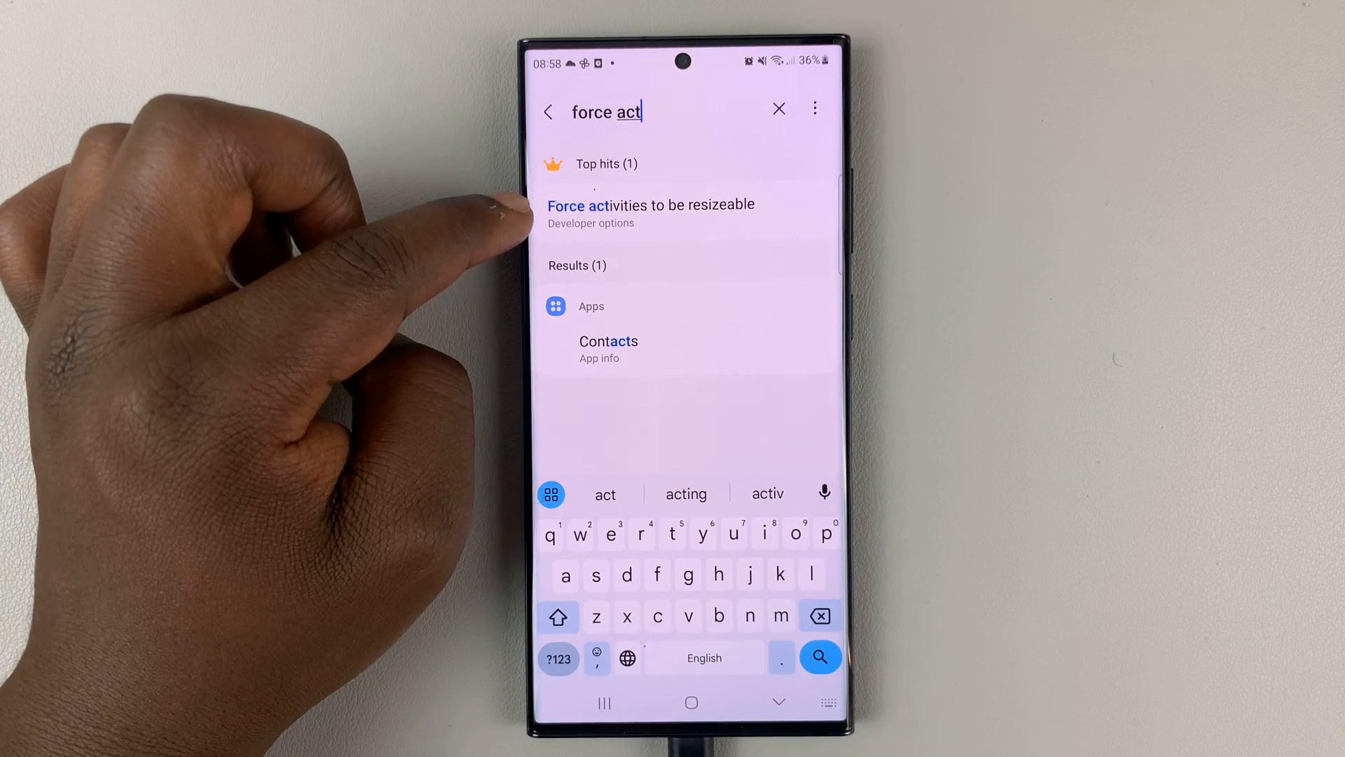
mouse_move(506, 206)
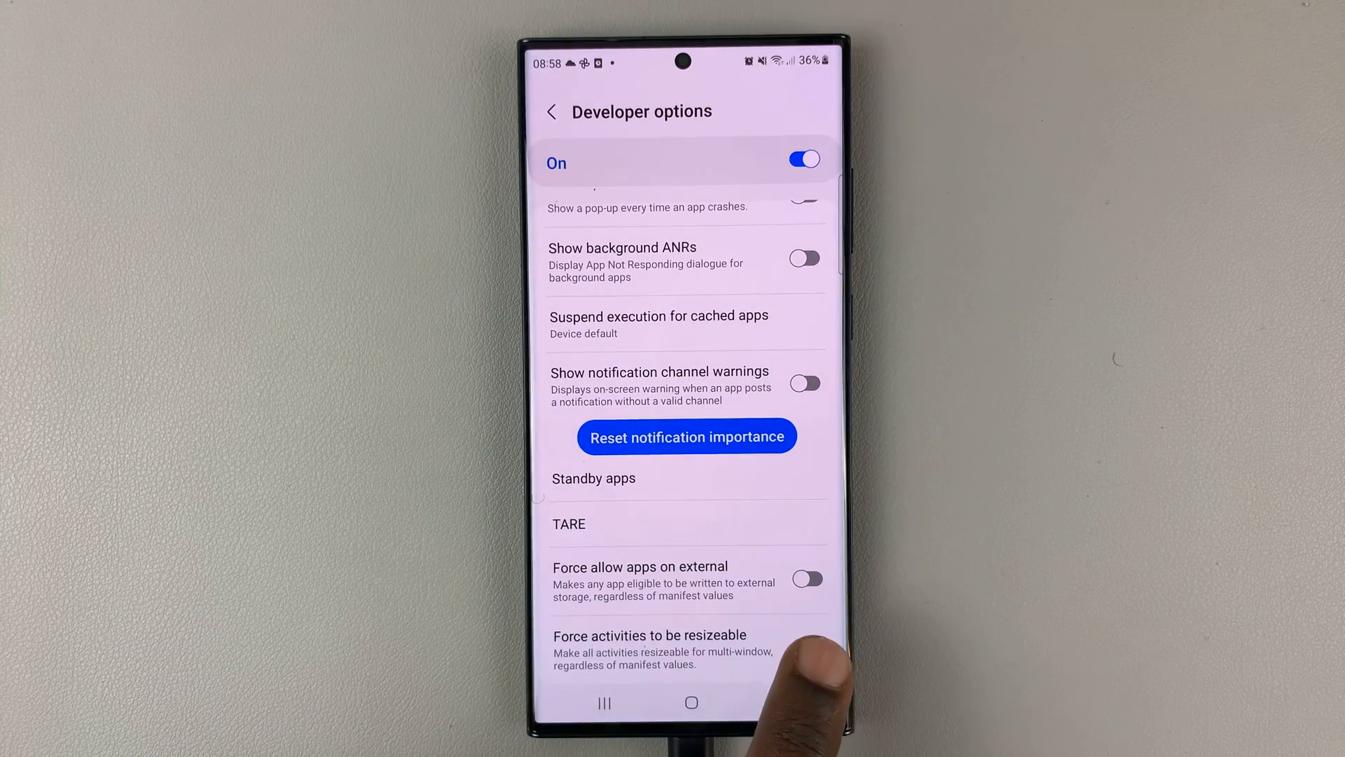
left_click(807, 648)
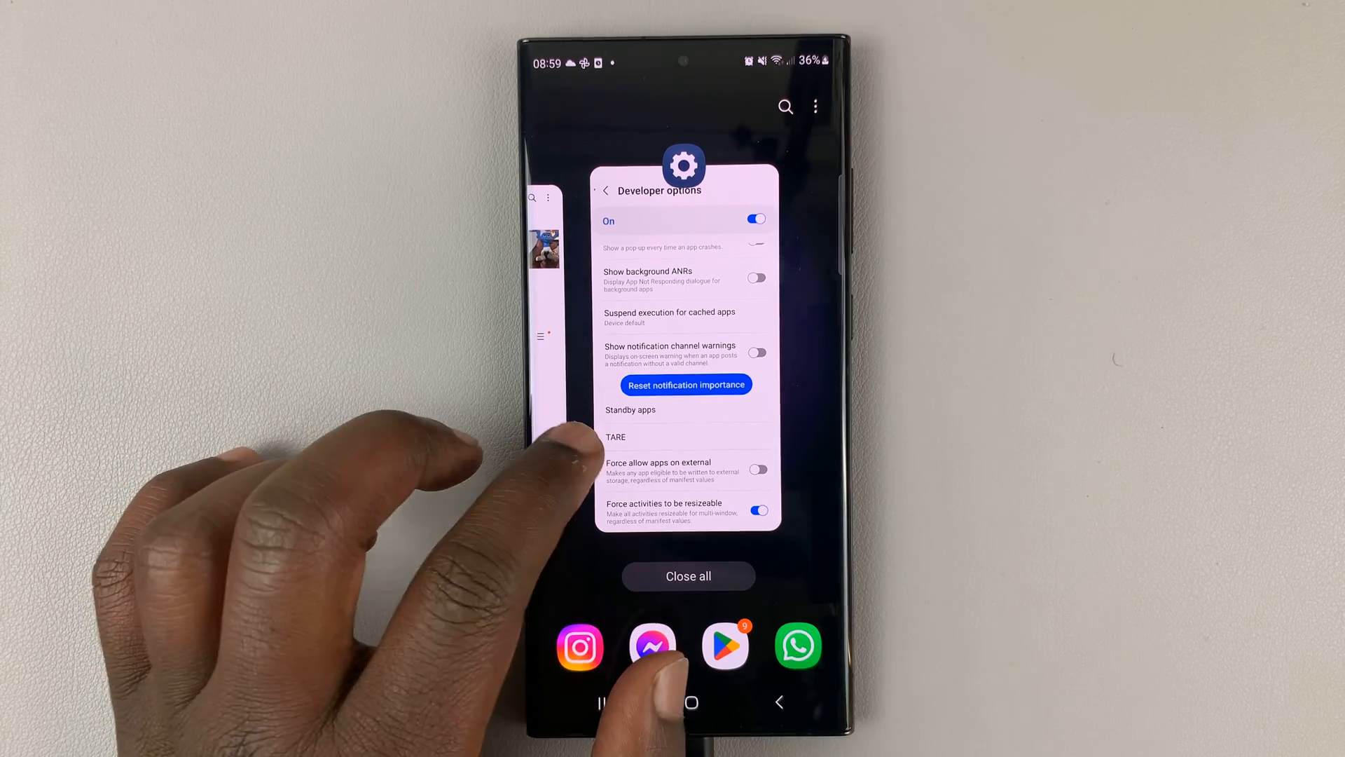
Open Instagram in split screen with Play Store, refresh its feed, then return home.
scroll("left", 3)
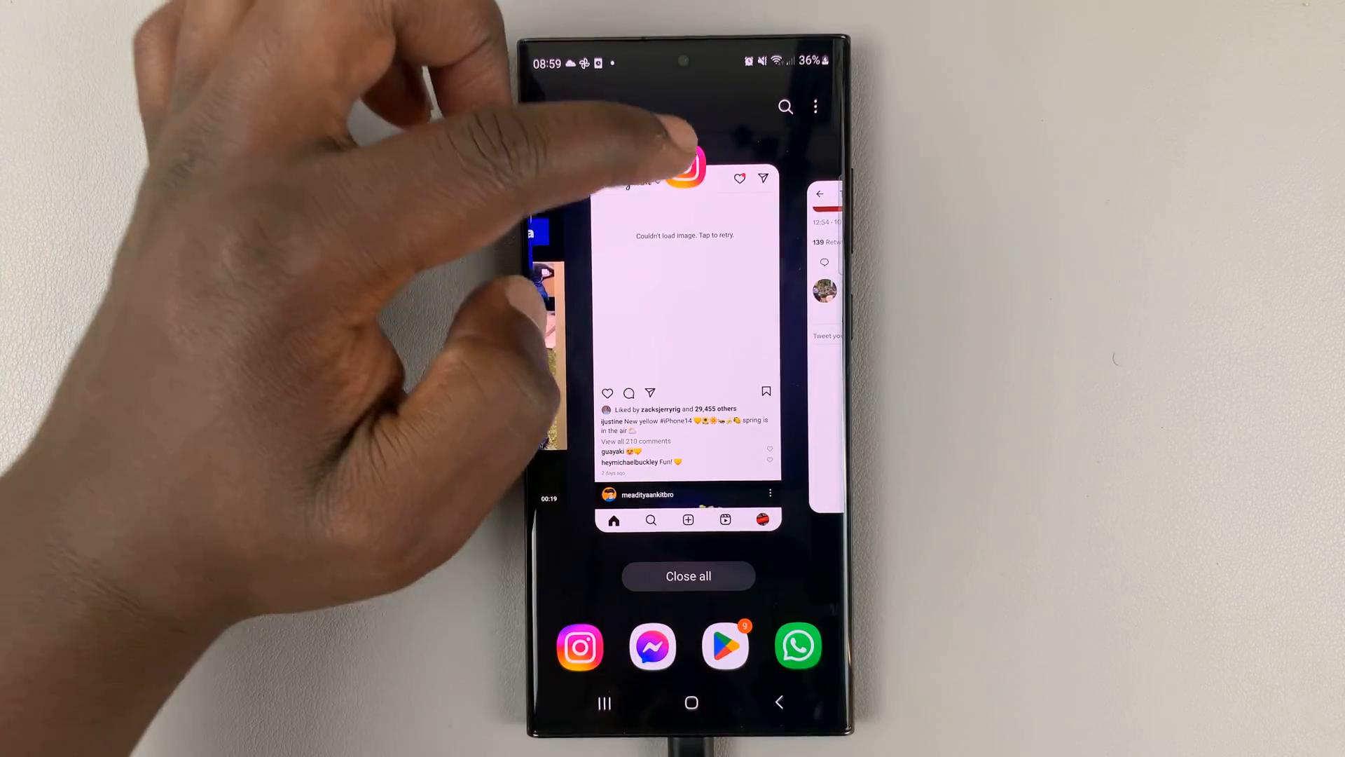
left_click(687, 172)
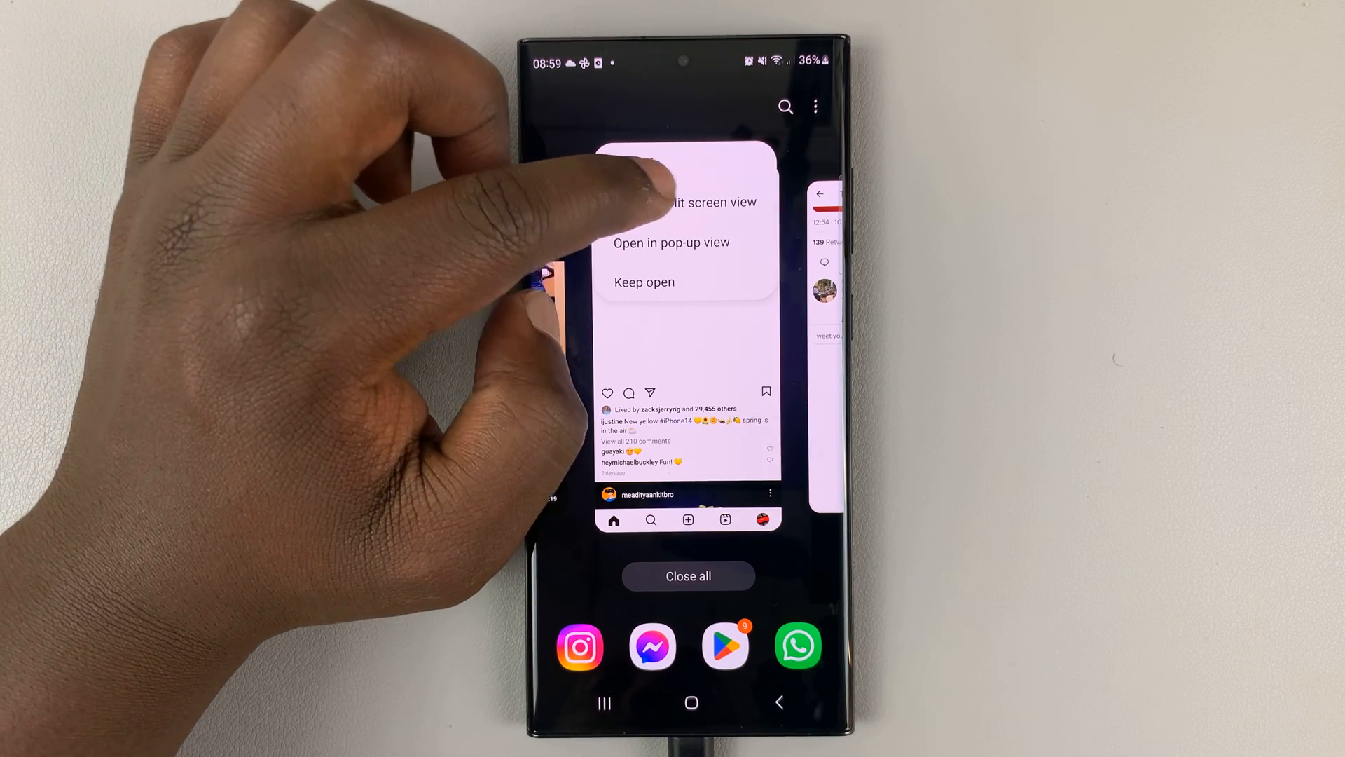
left_click(686, 202)
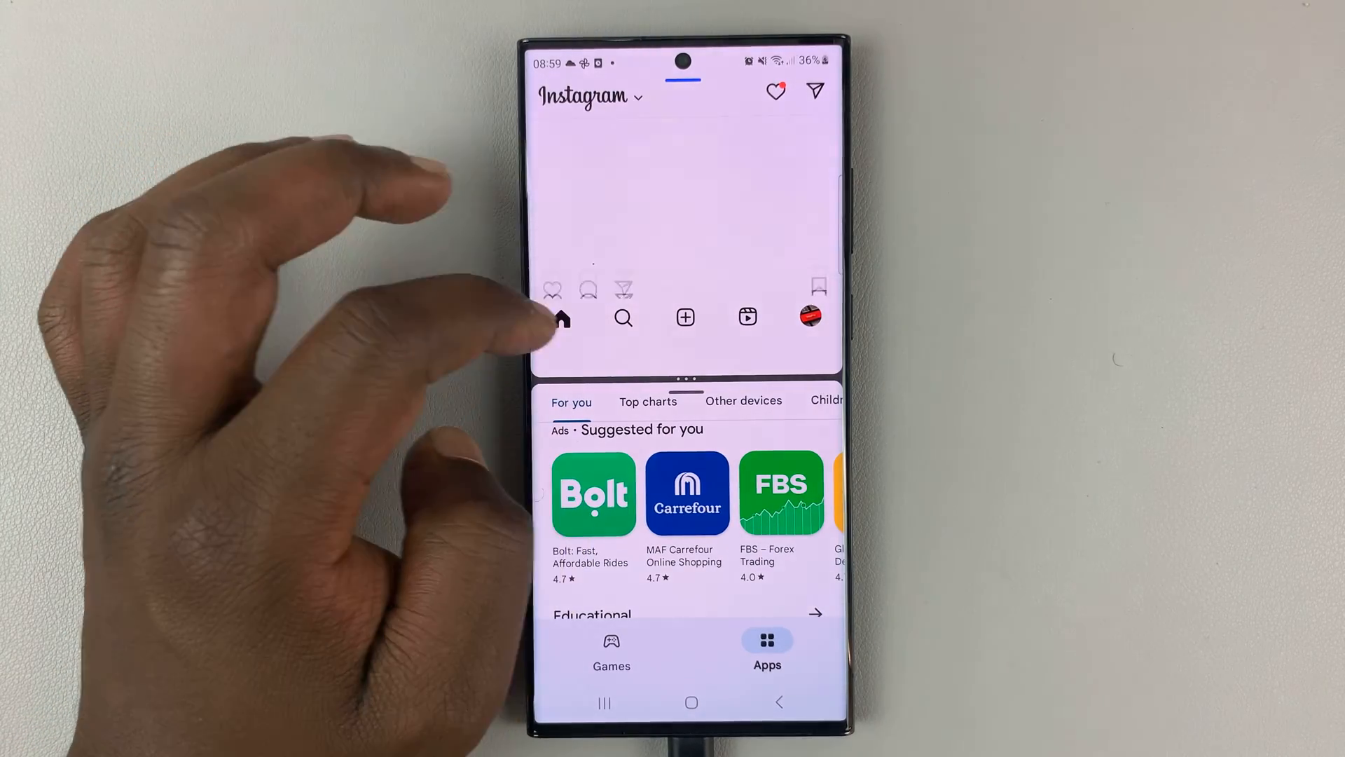
left_click(561, 318)
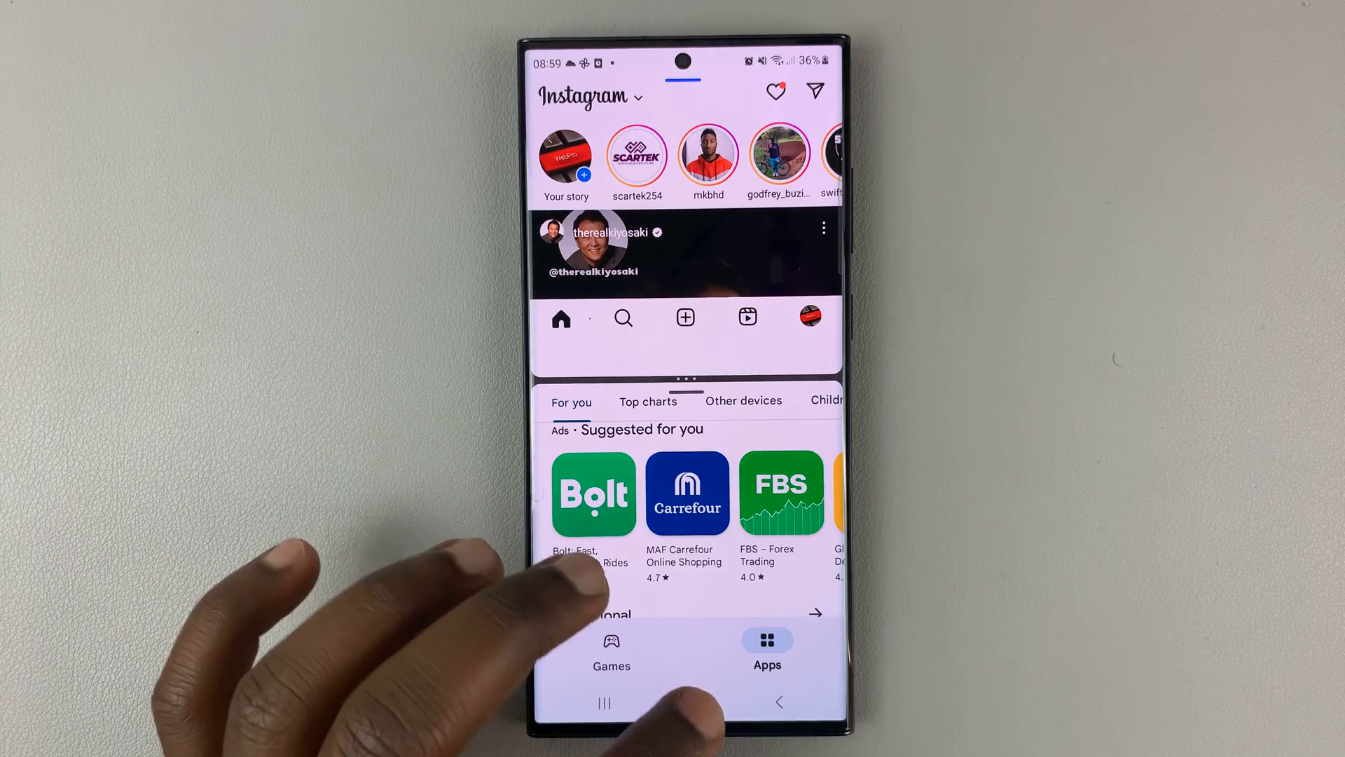
left_click(691, 702)
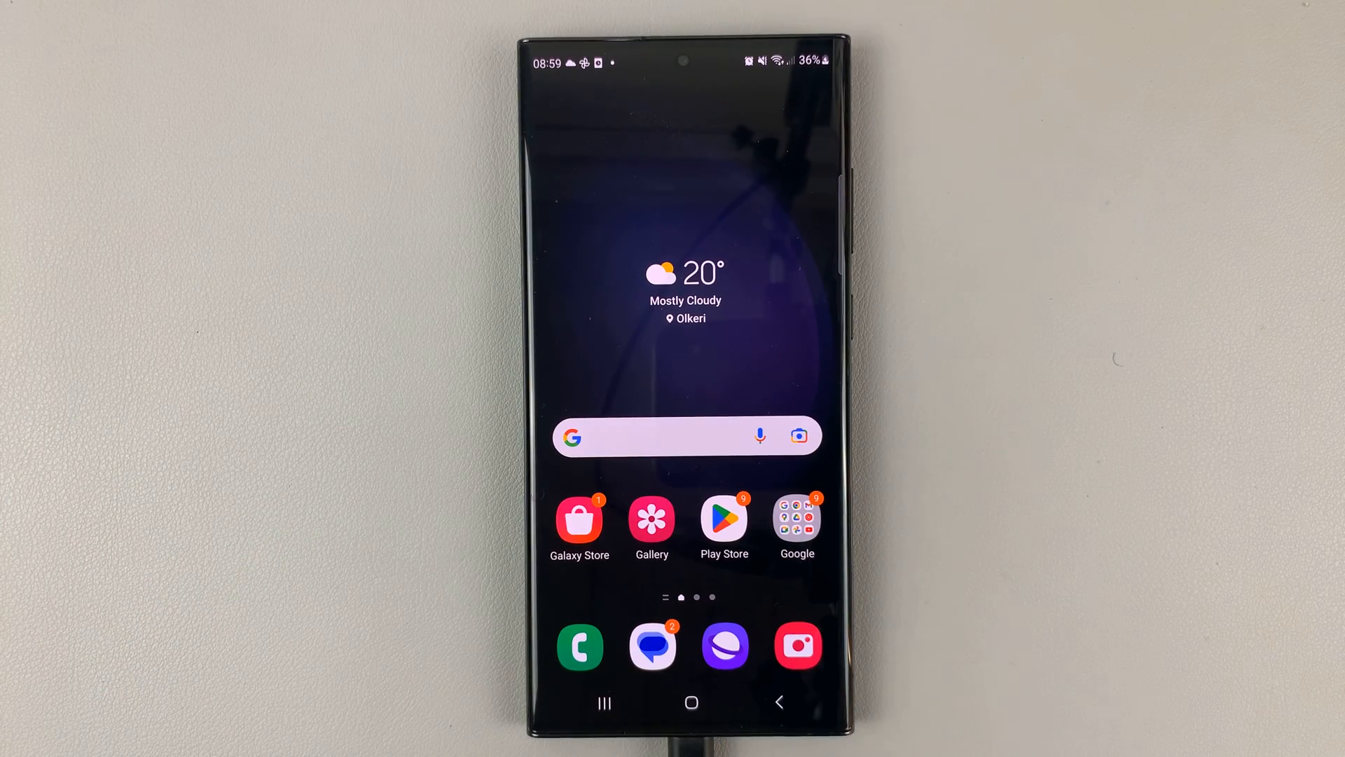